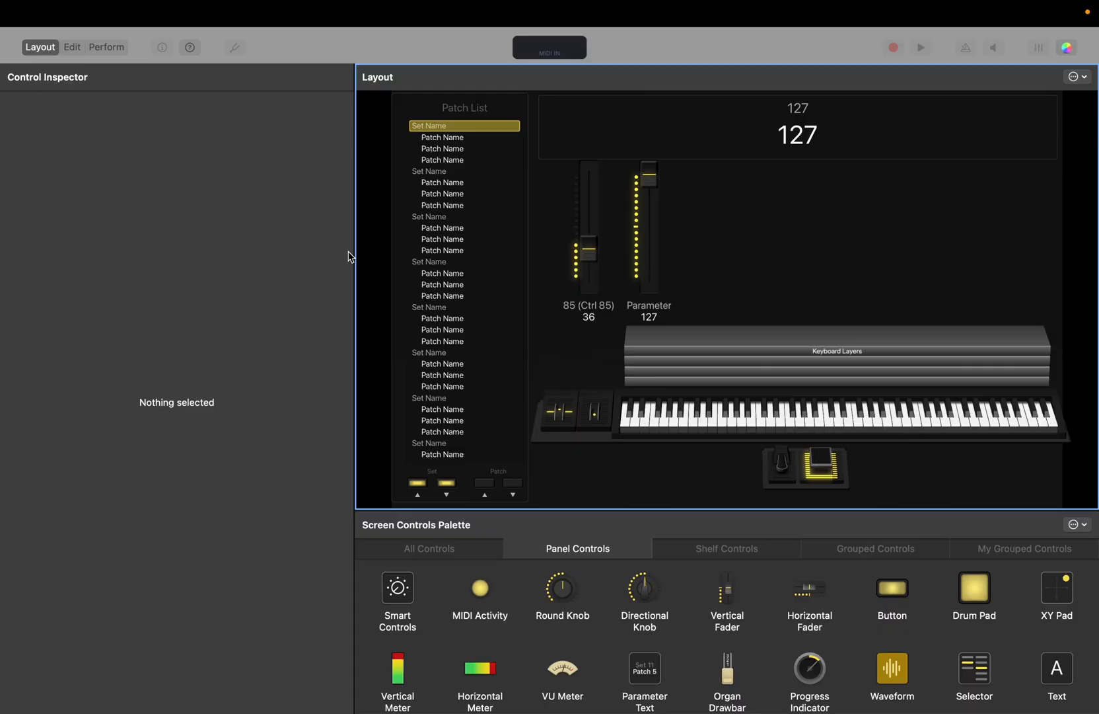
pyautogui.moveTo(516, 481)
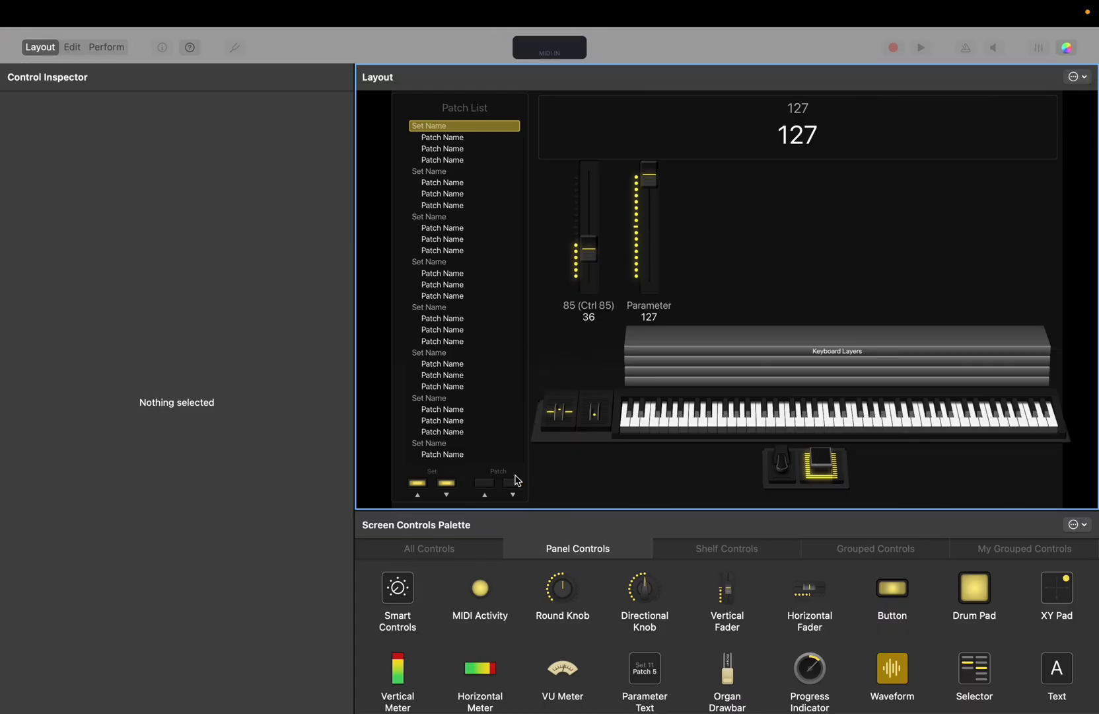
# - Select the patch list's previous-patch button to show its Hardware Input settings
pyautogui.click(484, 482)
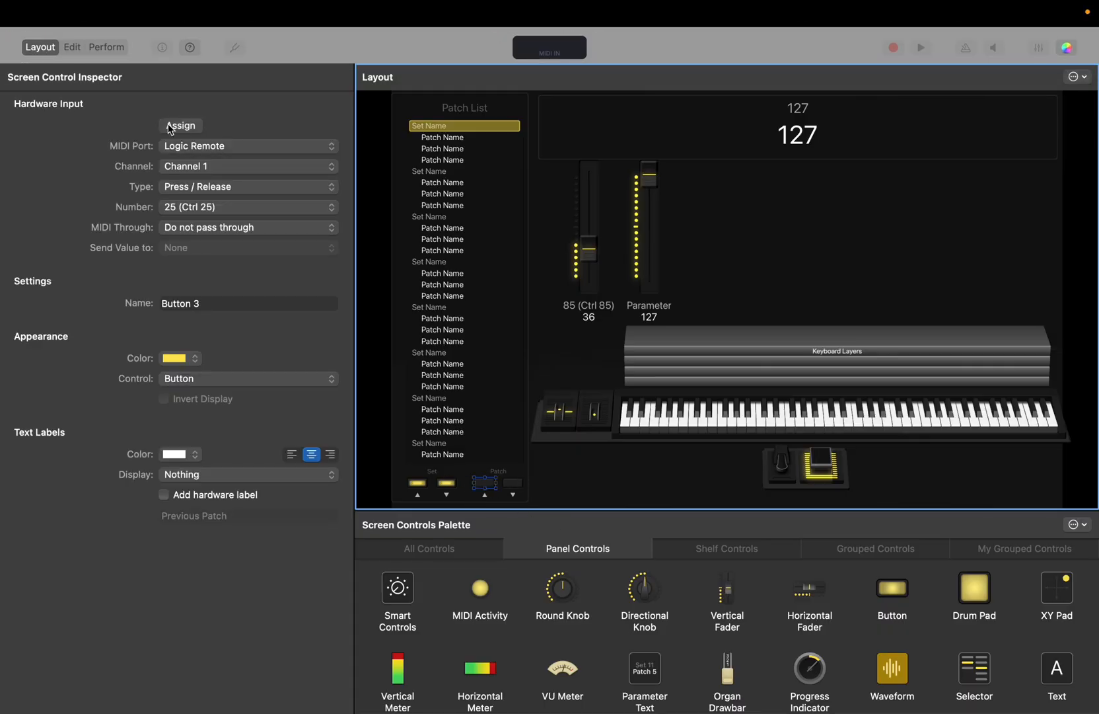
pyautogui.click(180, 125)
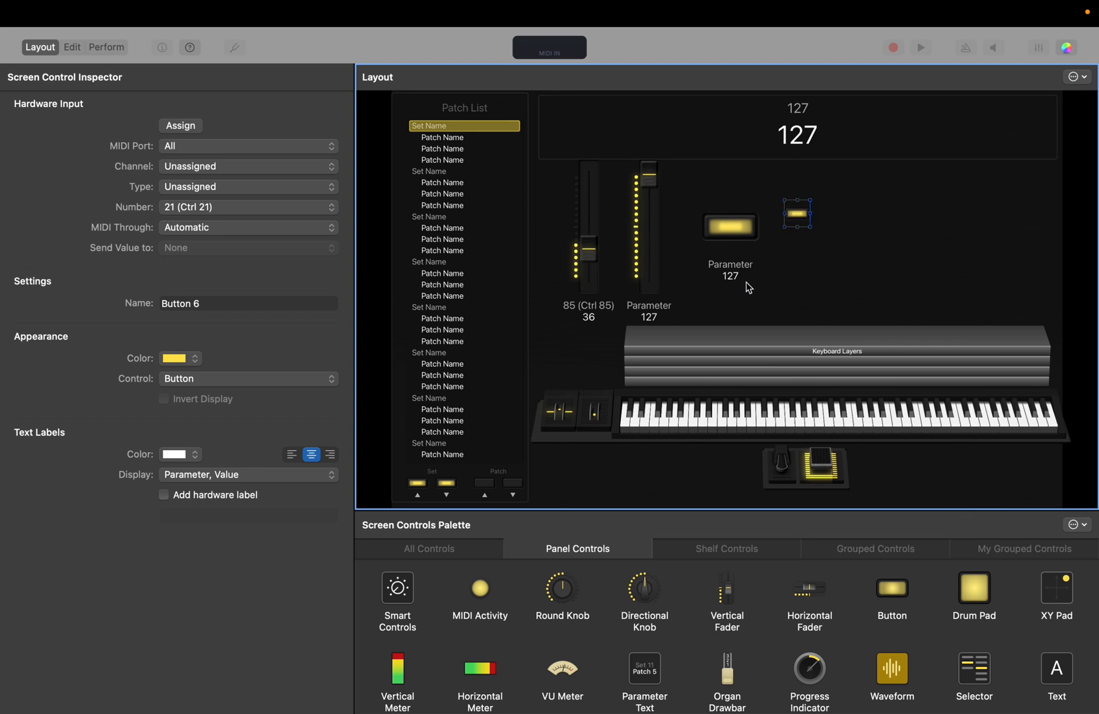
# - Resize the larger new button to match the other, then select the left button
pyautogui.click(731, 226)
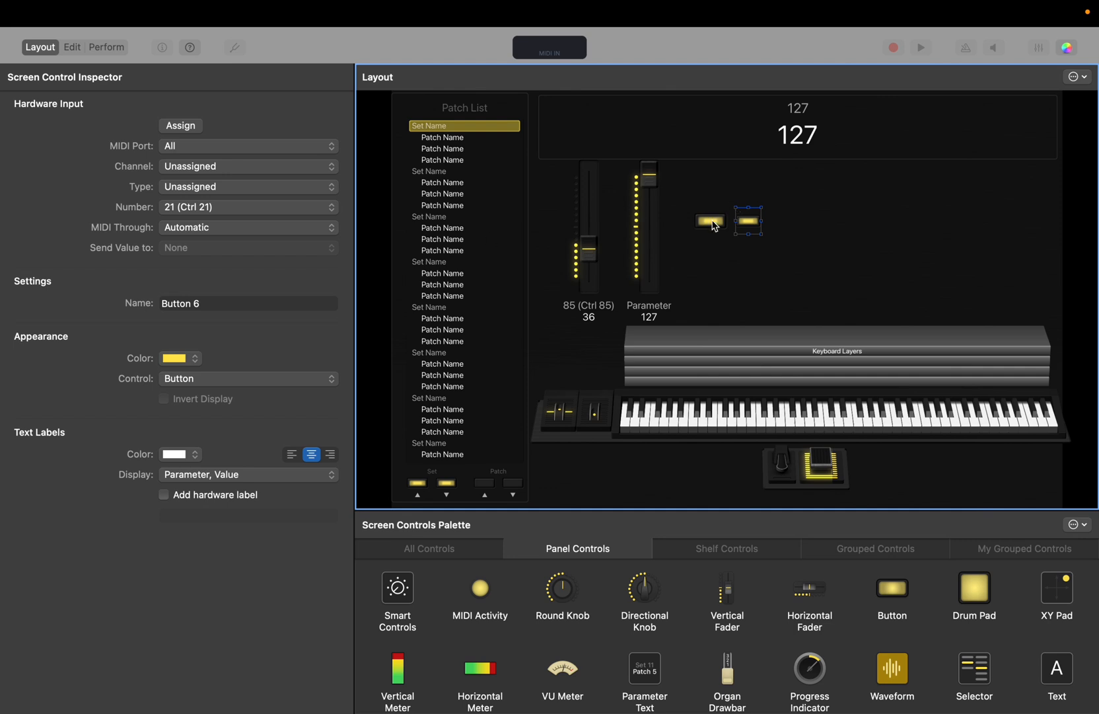
pyautogui.click(708, 223)
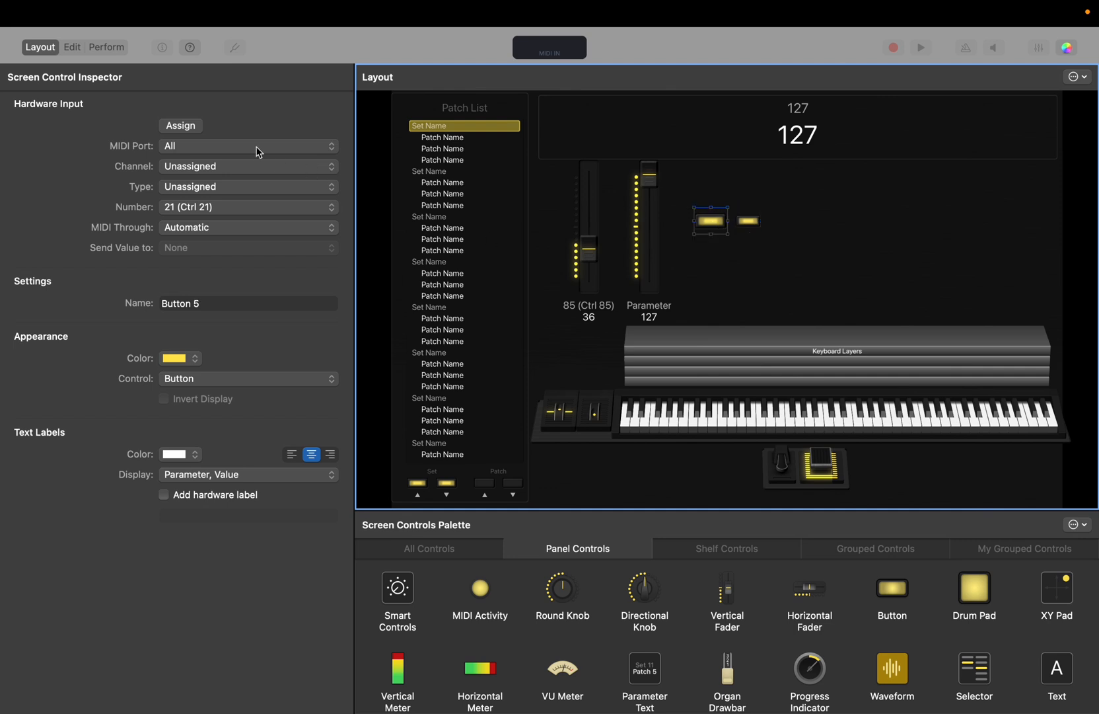
pyautogui.moveTo(210, 133)
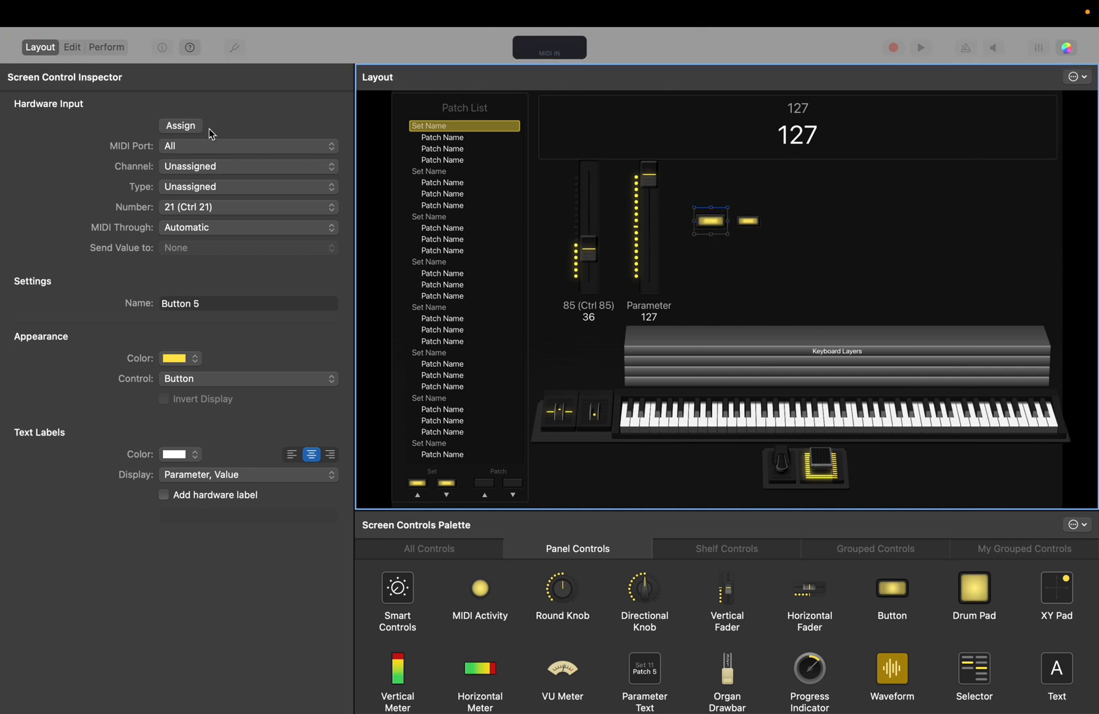
# - Assign the left new button to the keyboard's controller button CC 25
pyautogui.click(180, 126)
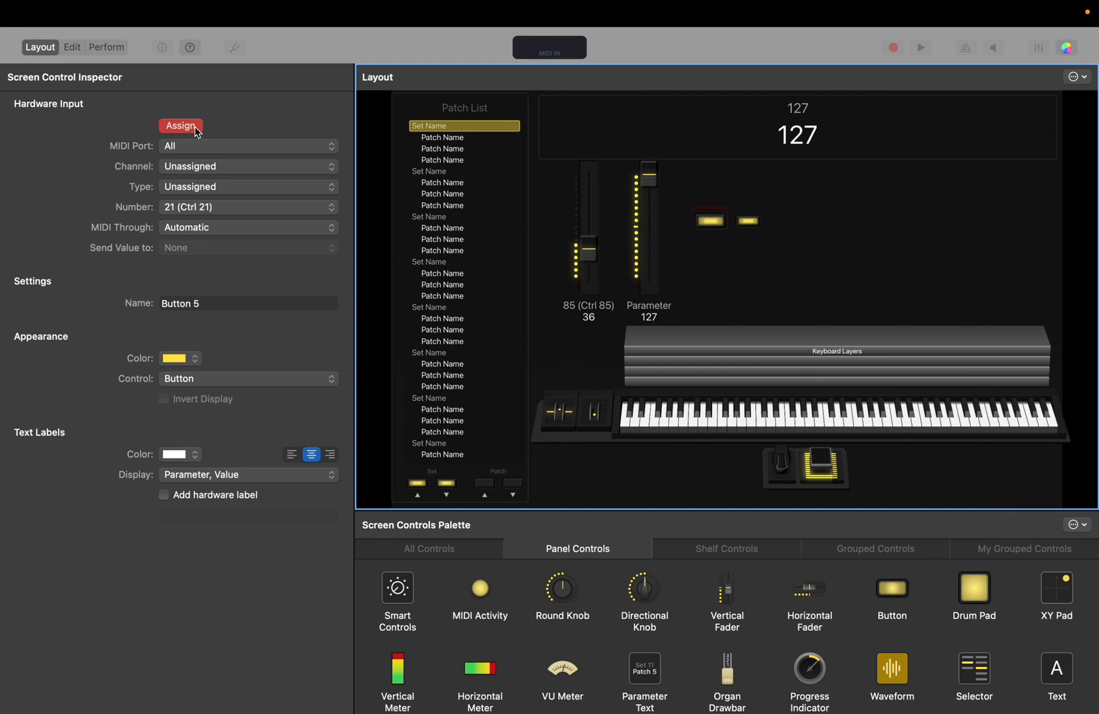
pyautogui.click(181, 126)
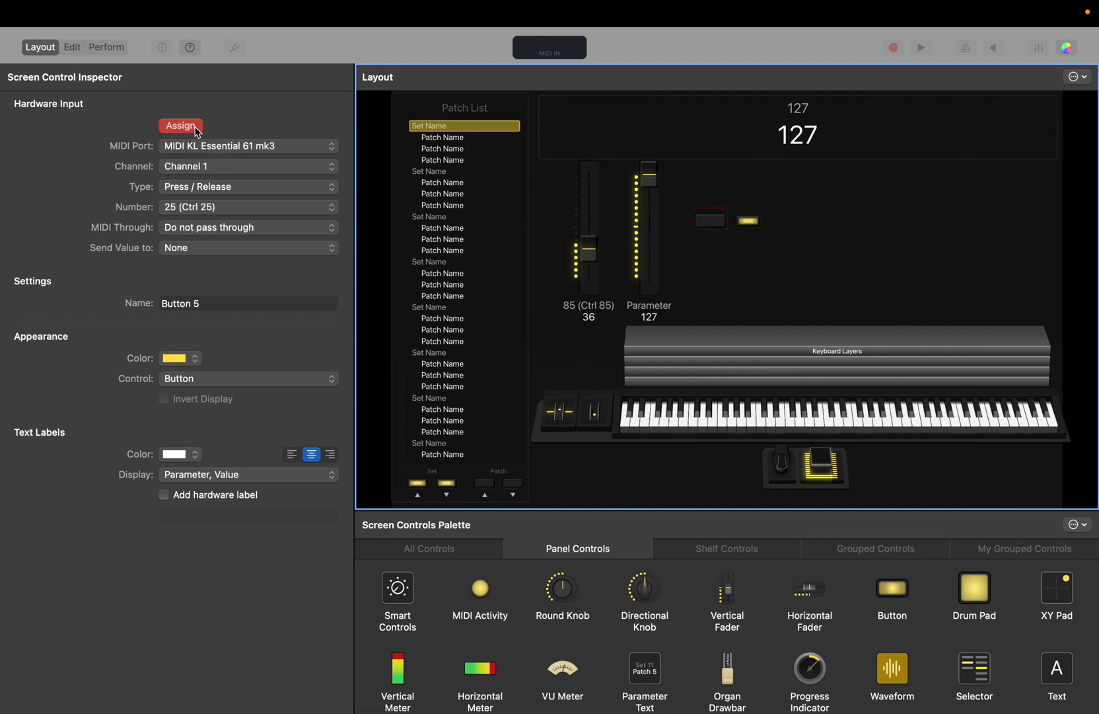
pyautogui.click(711, 221)
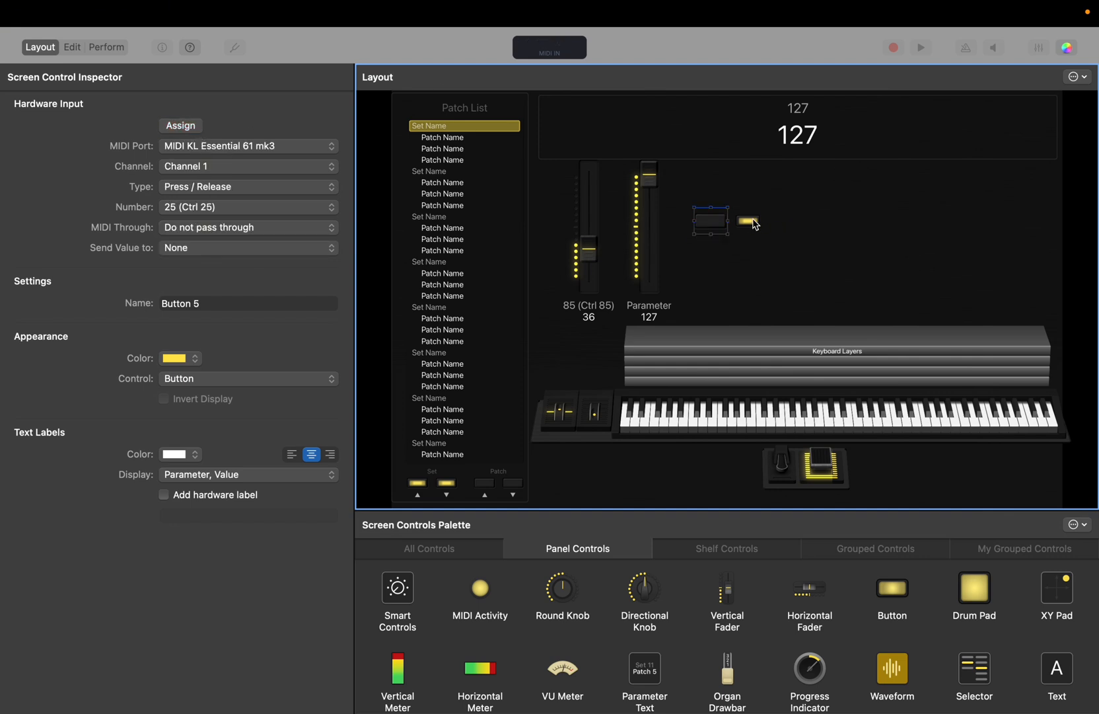
# - Assign the right new button to controller button CC 26, then switch to Edit mode
pyautogui.click(180, 126)
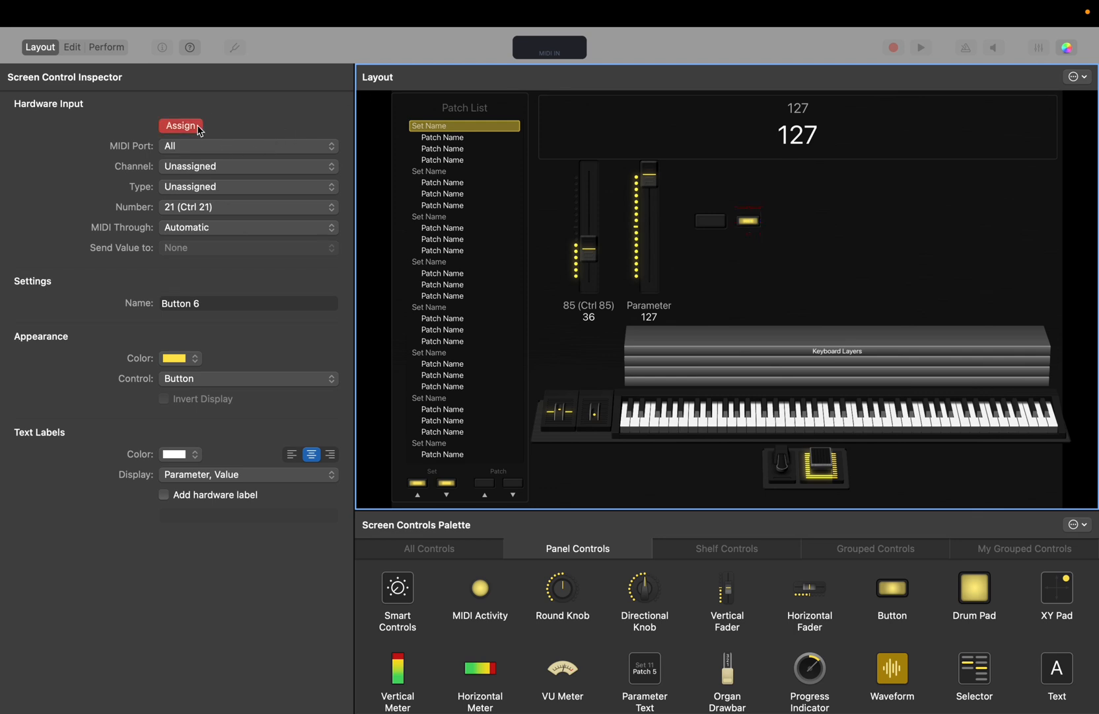
pyautogui.click(181, 125)
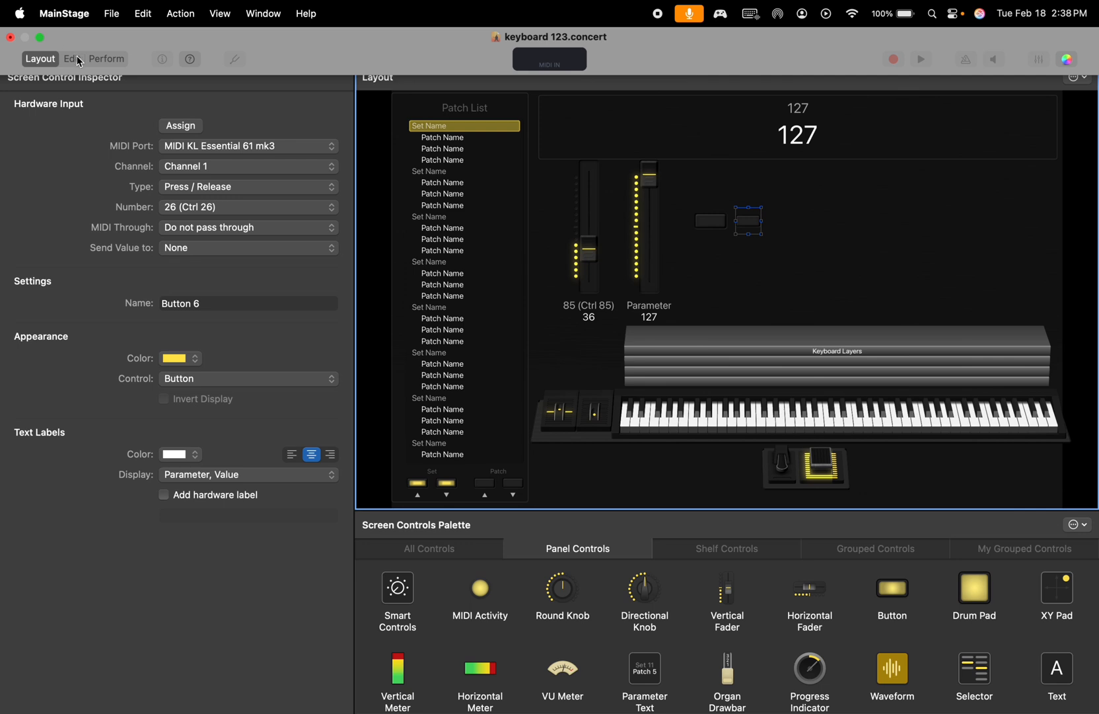
pyautogui.click(69, 59)
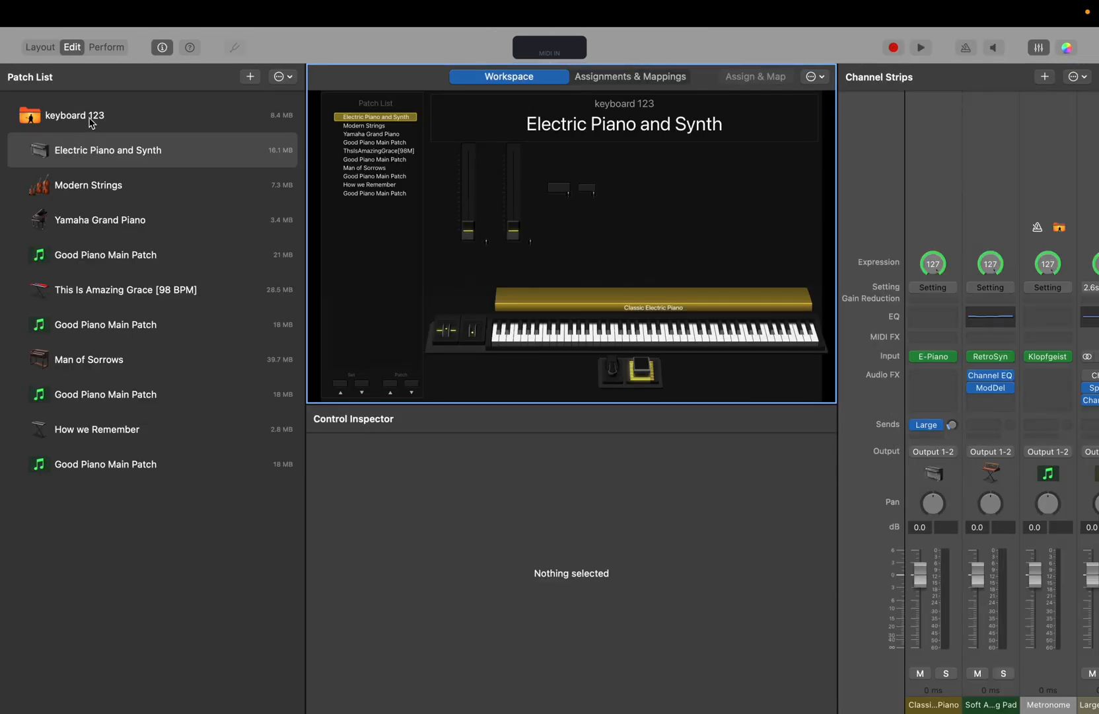
# - Map the right button concert-wide to Actions > Next Patch and enter Perform view
pyautogui.click(75, 115)
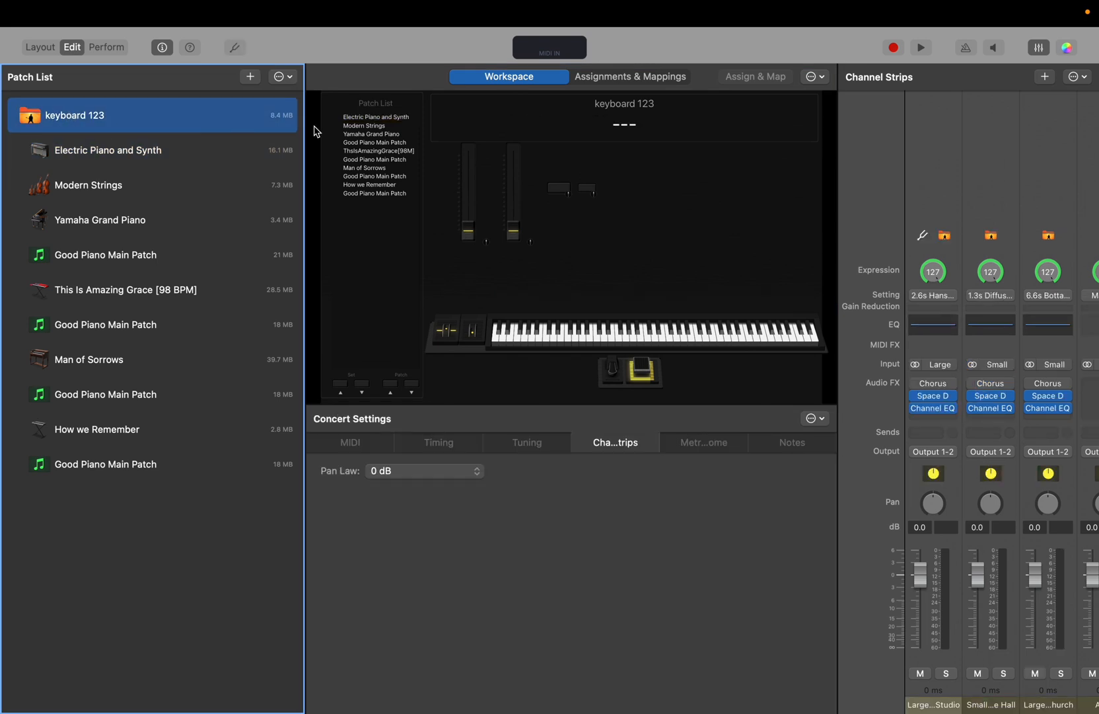
pyautogui.moveTo(462, 300)
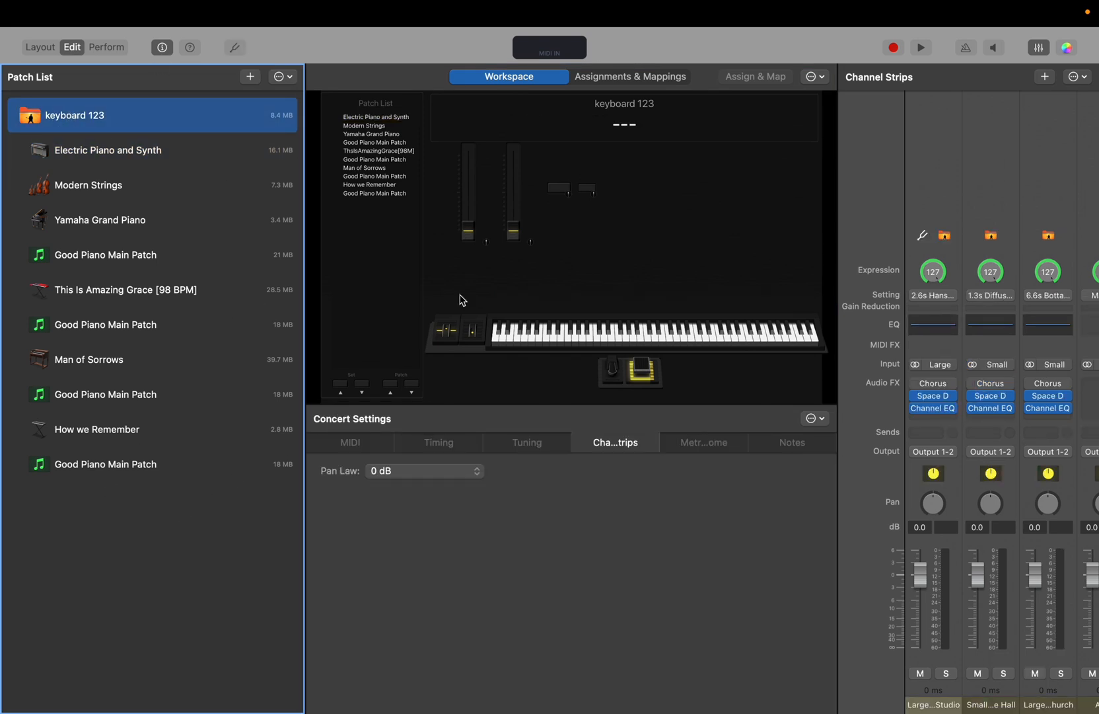
pyautogui.click(559, 189)
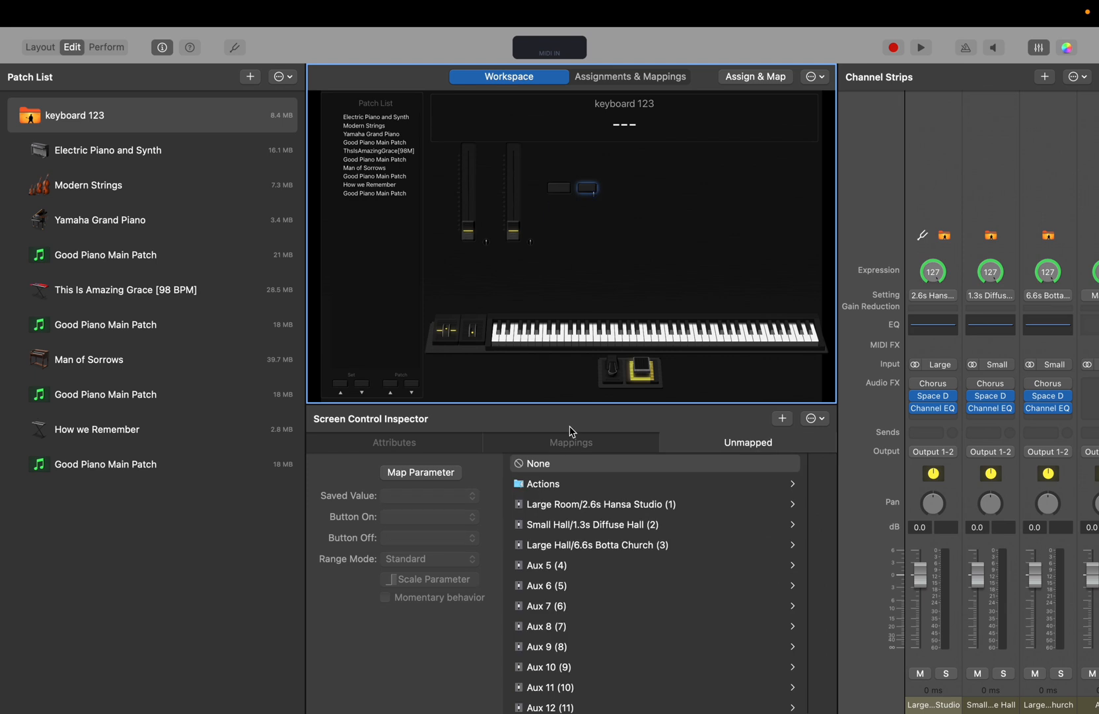
pyautogui.click(545, 484)
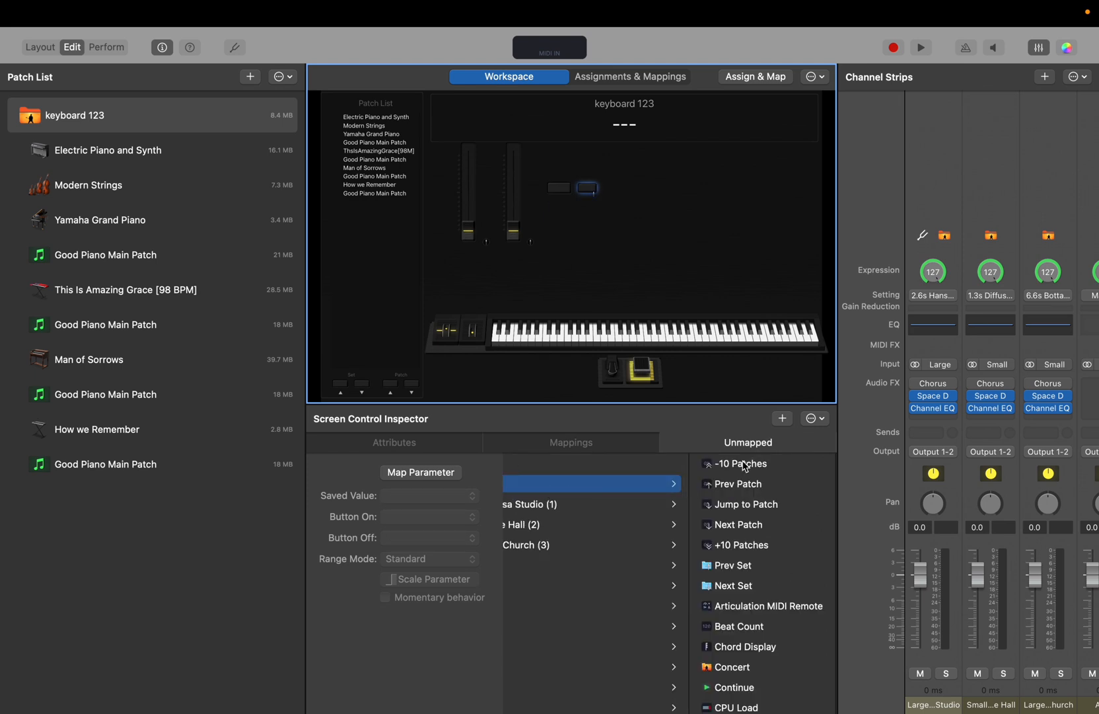
pyautogui.click(739, 524)
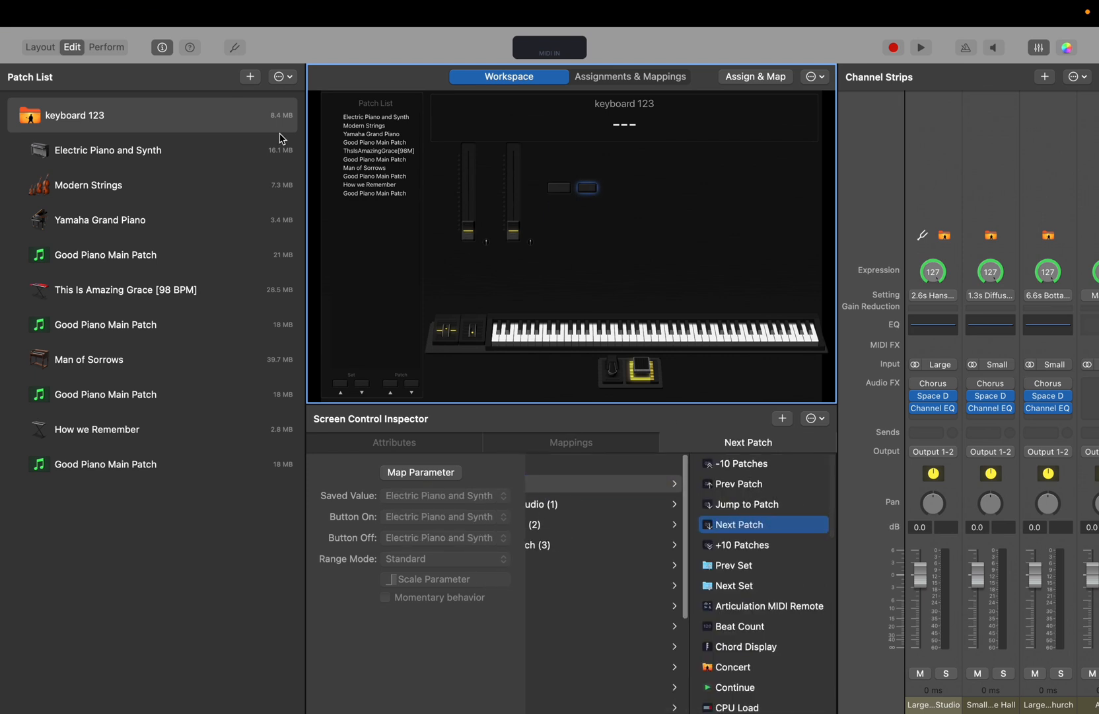
pyautogui.click(123, 47)
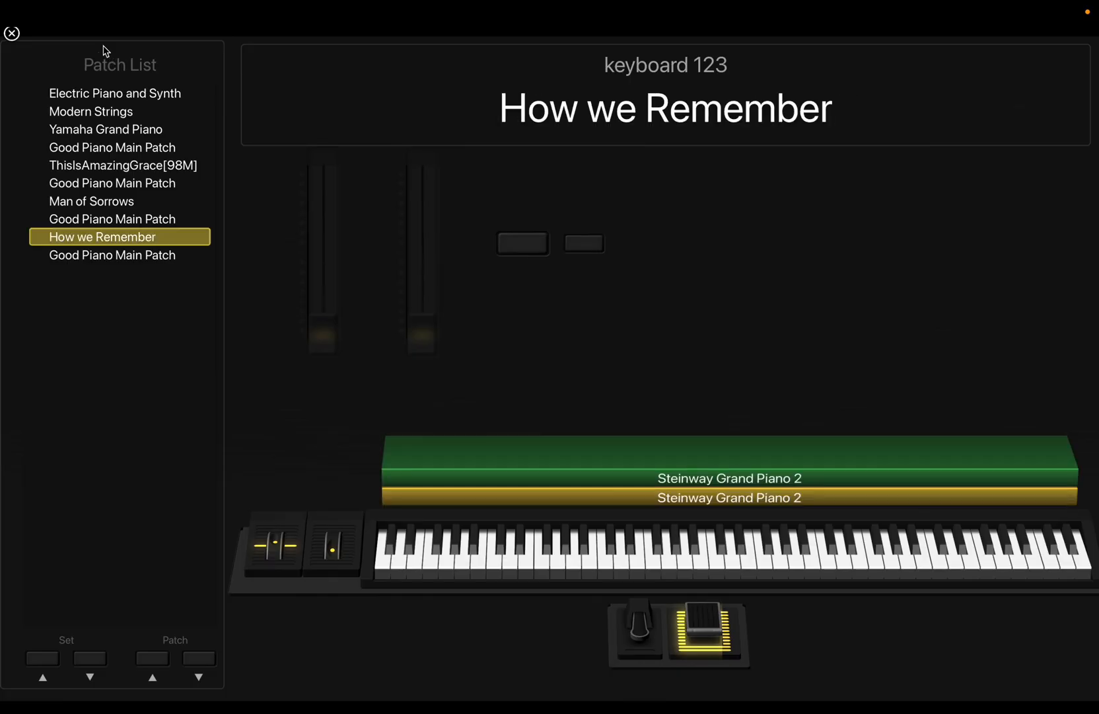
# - Step to 'This Is Amazing Grace' in Perform view, then return to Layout mode and deselect
pyautogui.click(123, 165)
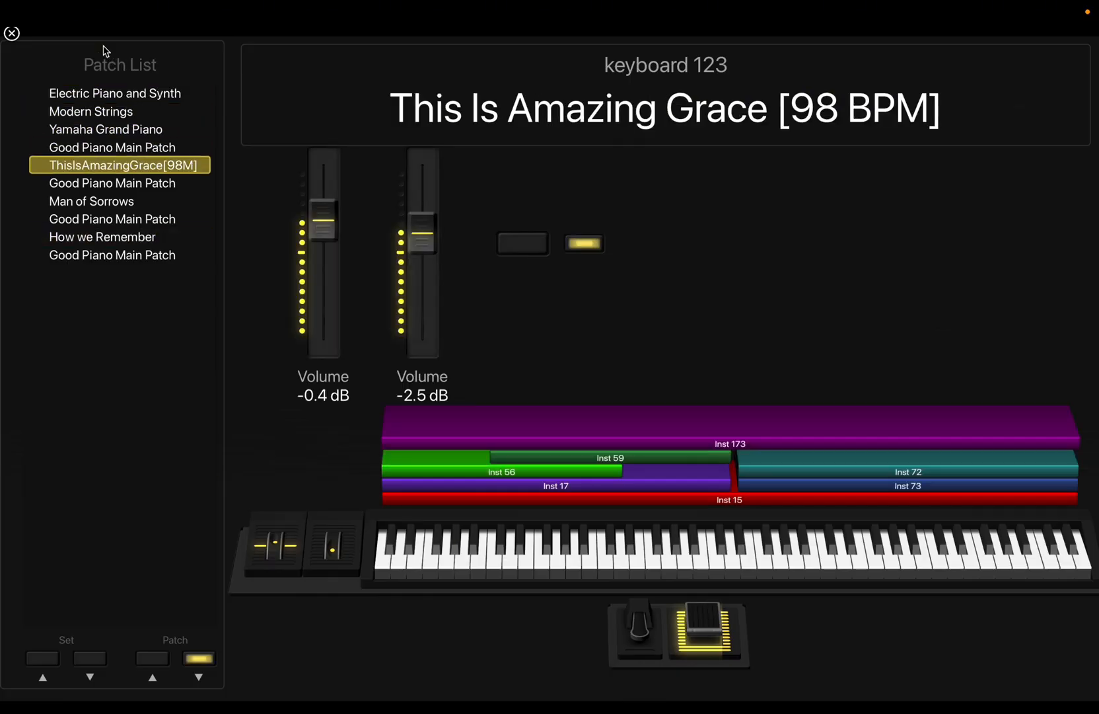
pyautogui.click(115, 92)
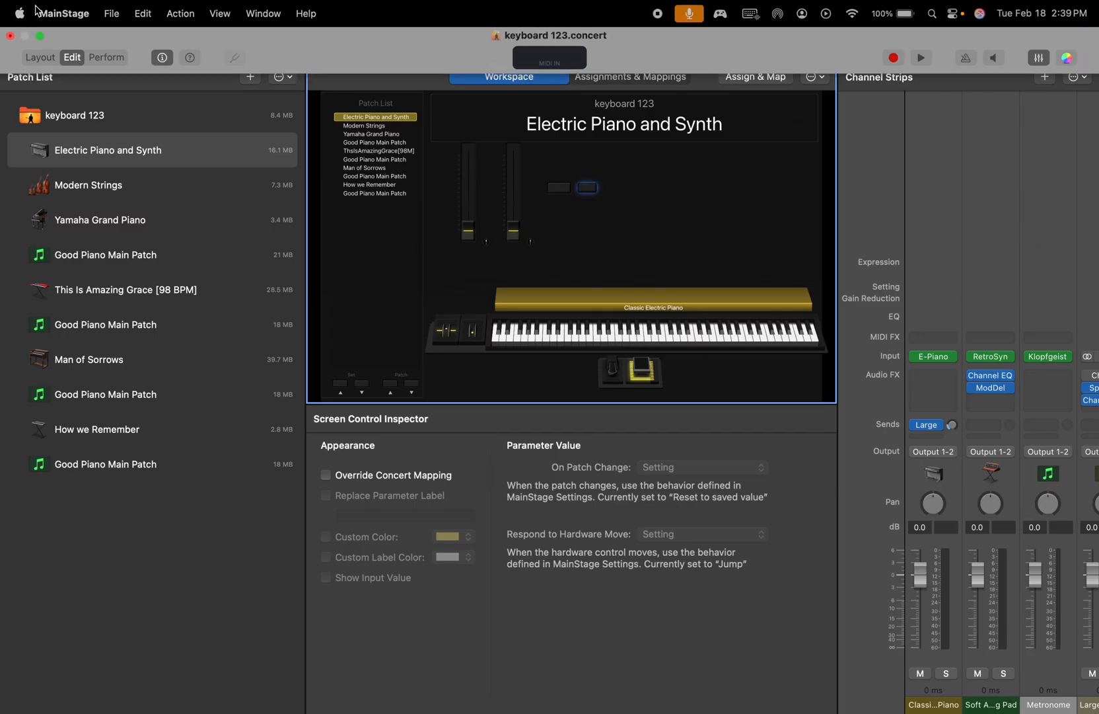
pyautogui.click(40, 57)
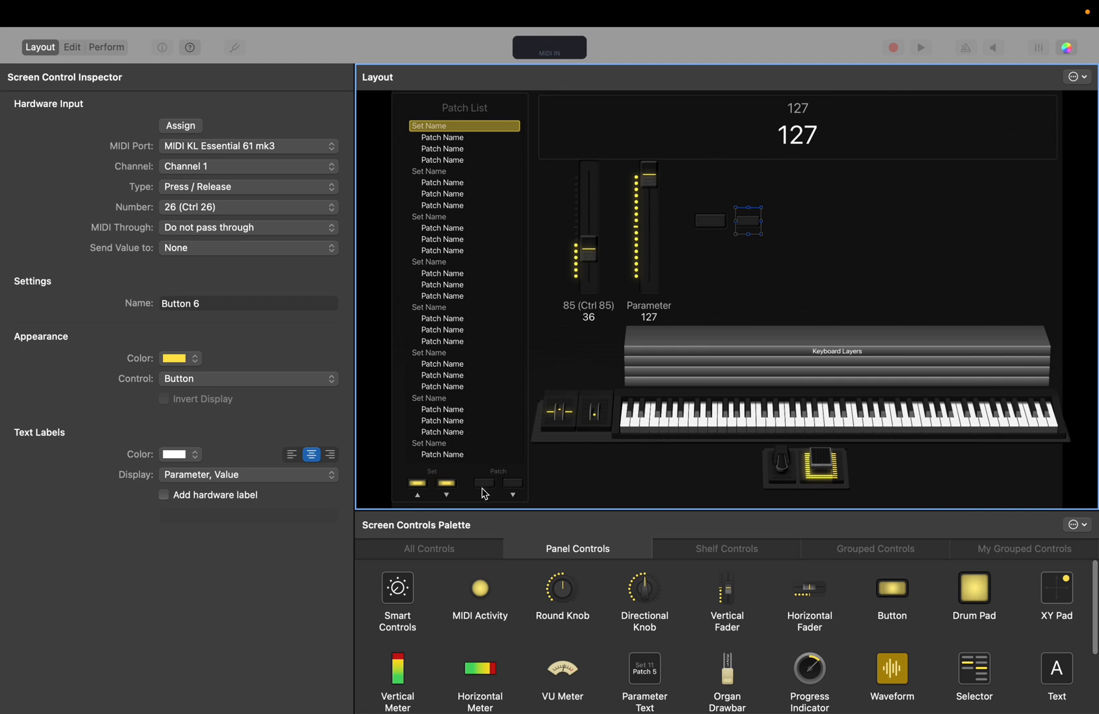
pyautogui.click(513, 494)
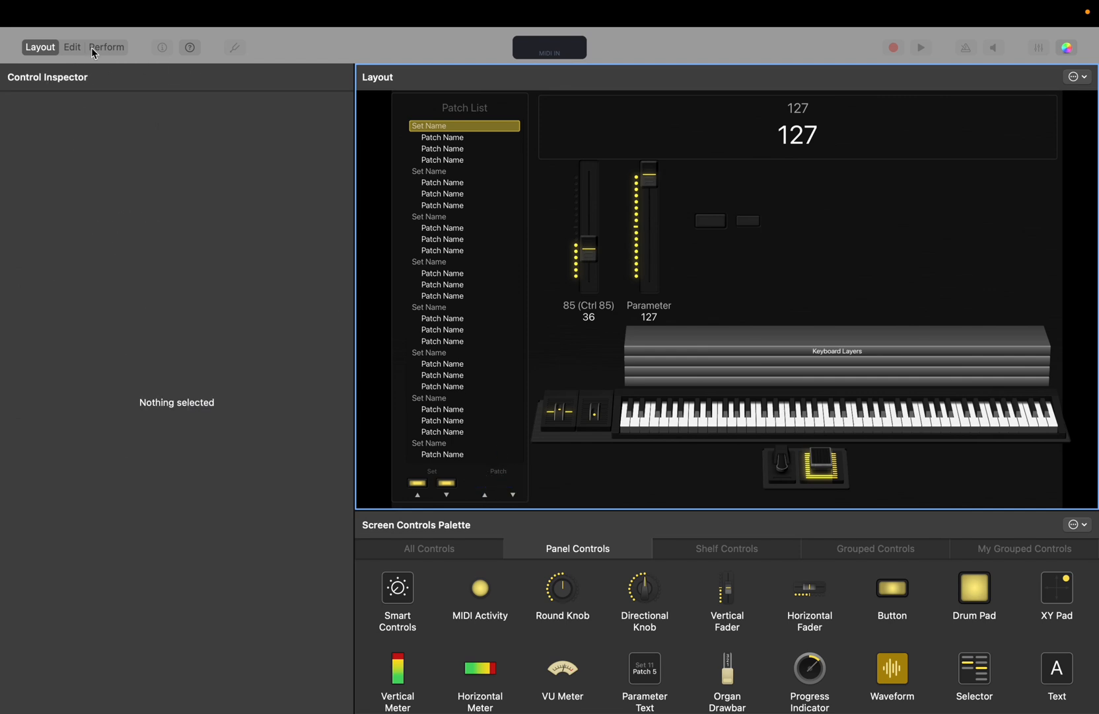
# - Enter Perform view and step from 'Electric Piano and Synth' to 'Good Piano Main Patch'
pyautogui.click(72, 47)
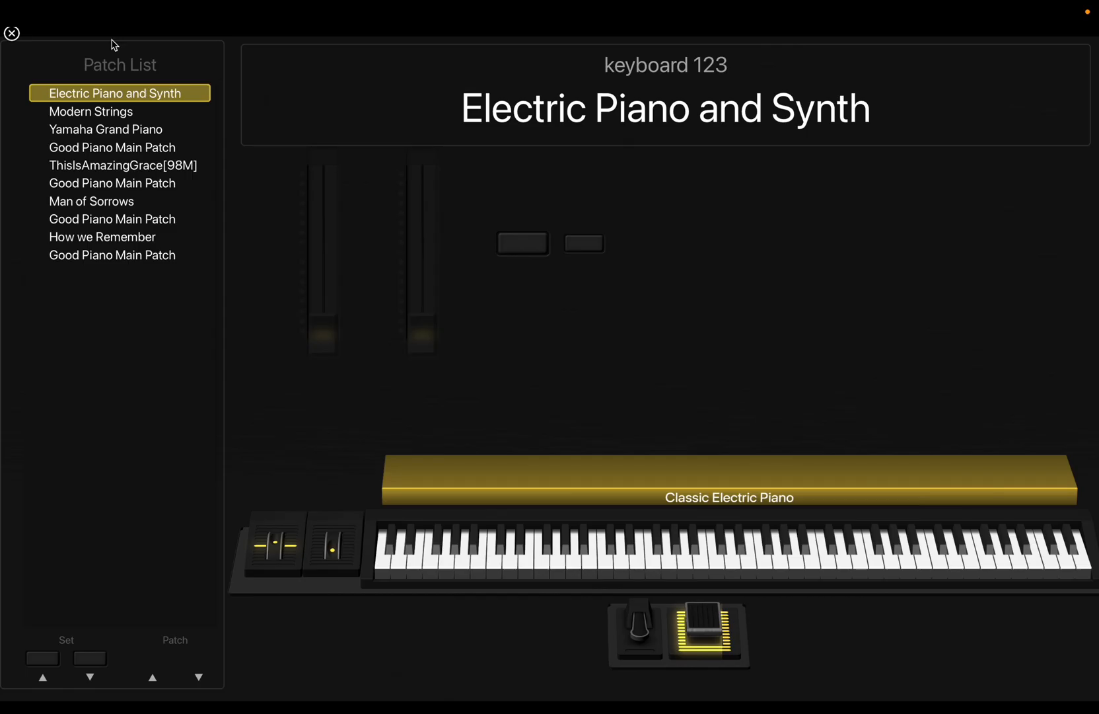
pyautogui.click(113, 183)
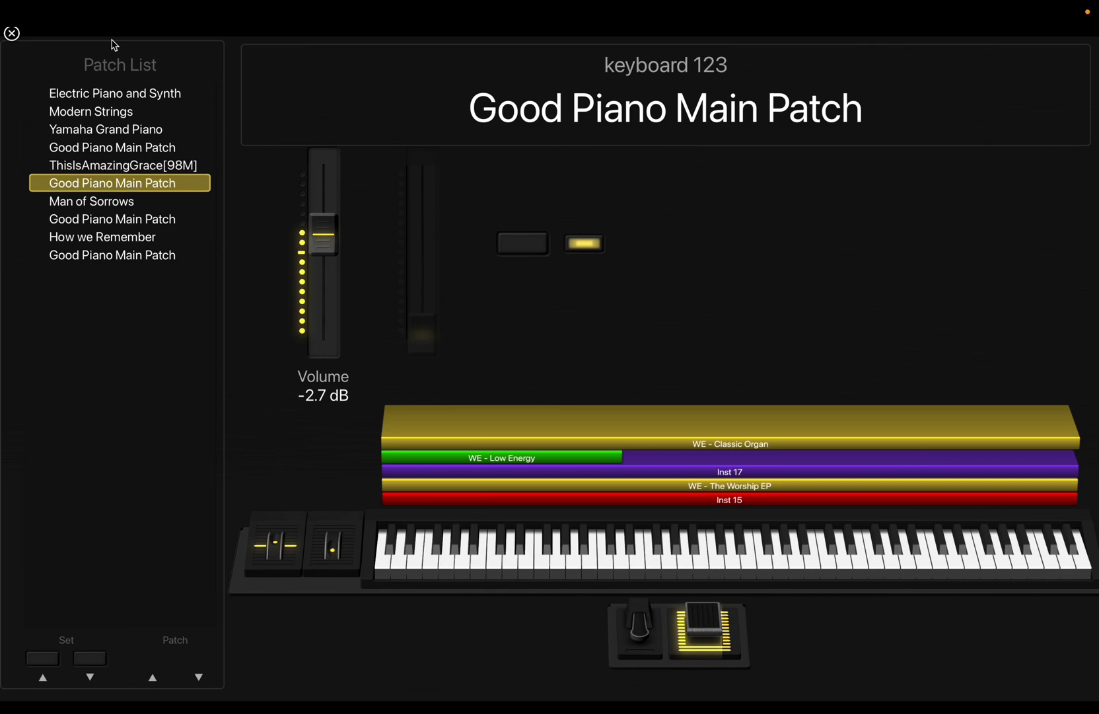